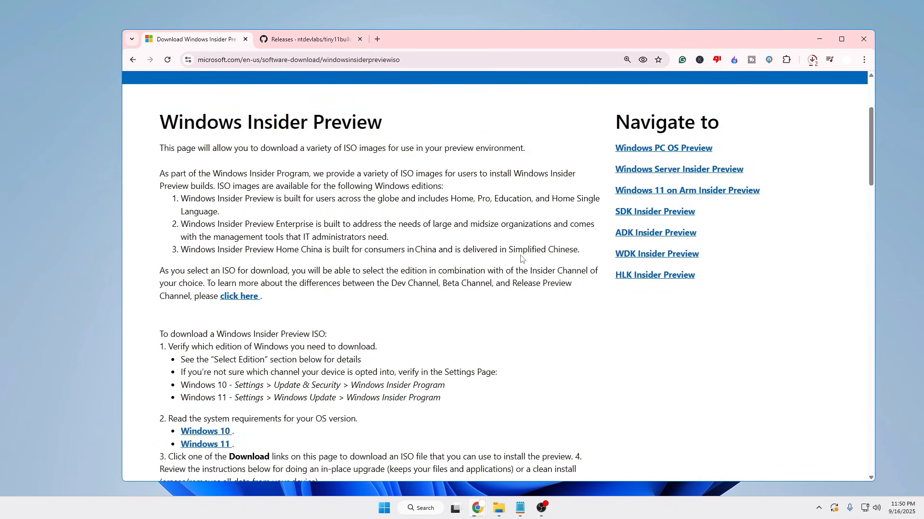
Select and confirm the 'Windows 11 Insider Preview (Canary Channel) - Build 27924' edition
scroll(down, 3)
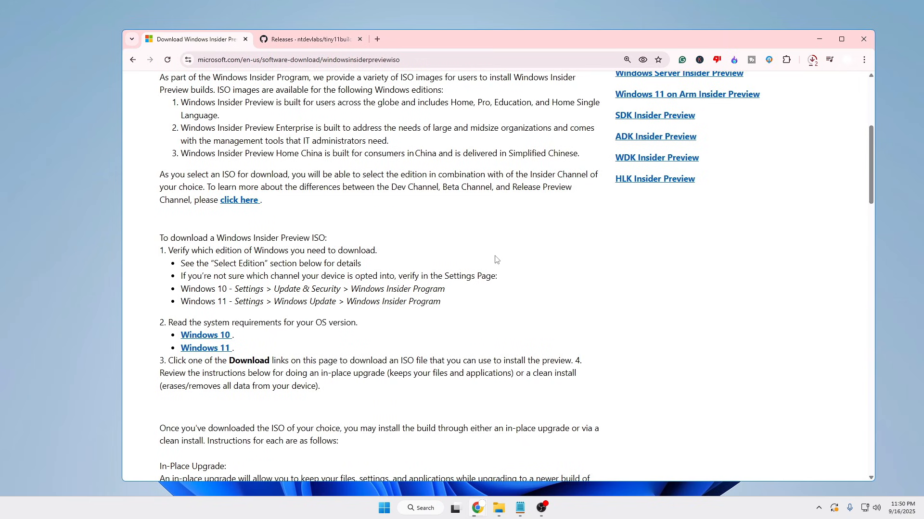
scroll(down, 3)
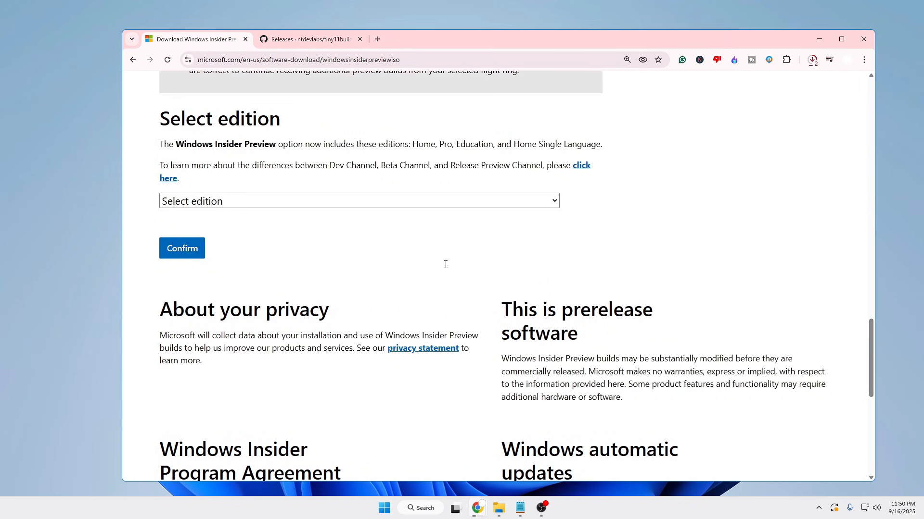
click(358, 201)
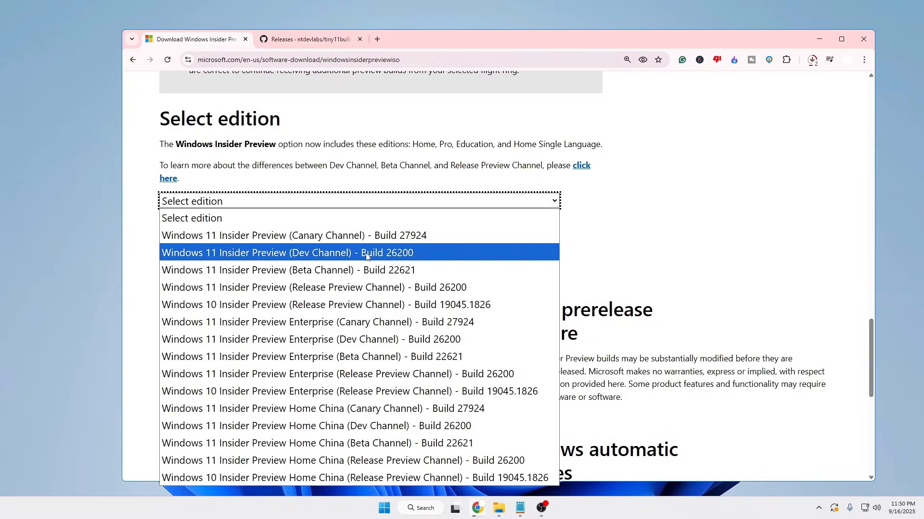
click(294, 235)
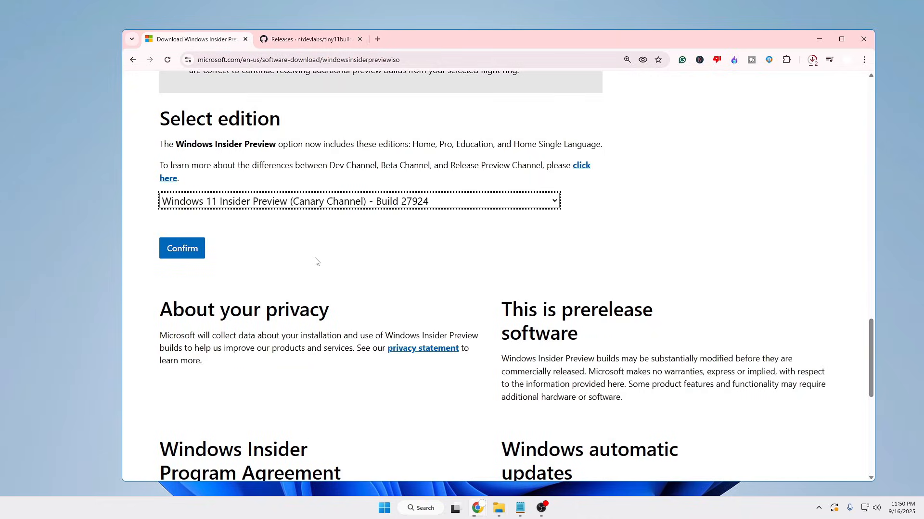
click(182, 249)
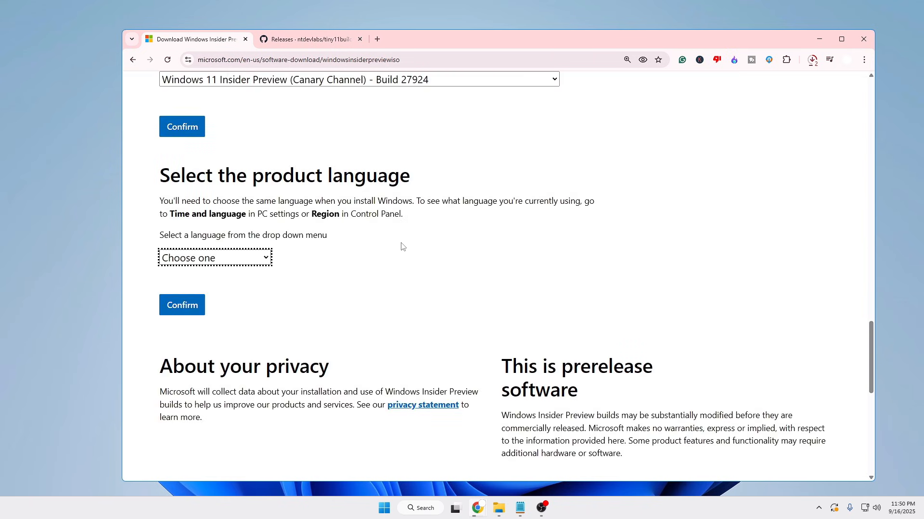
Choose the product language for the ISO download
click(215, 258)
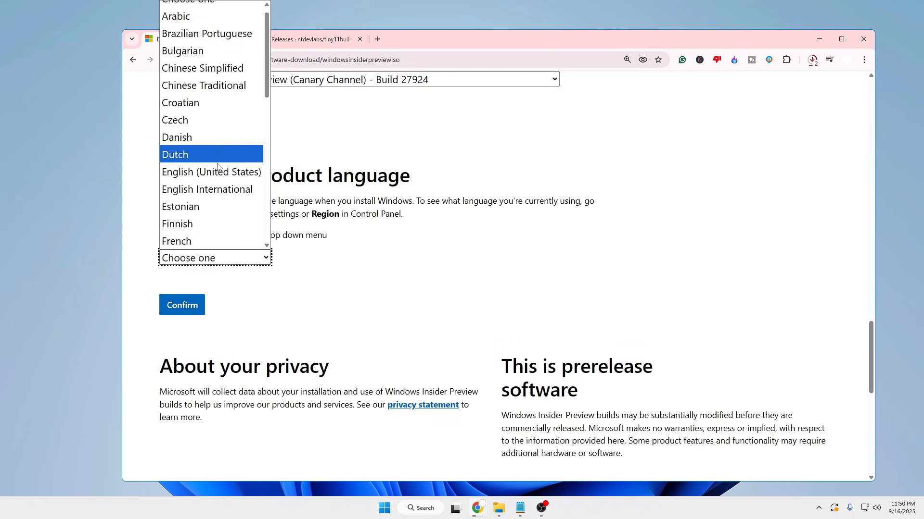
click(211, 171)
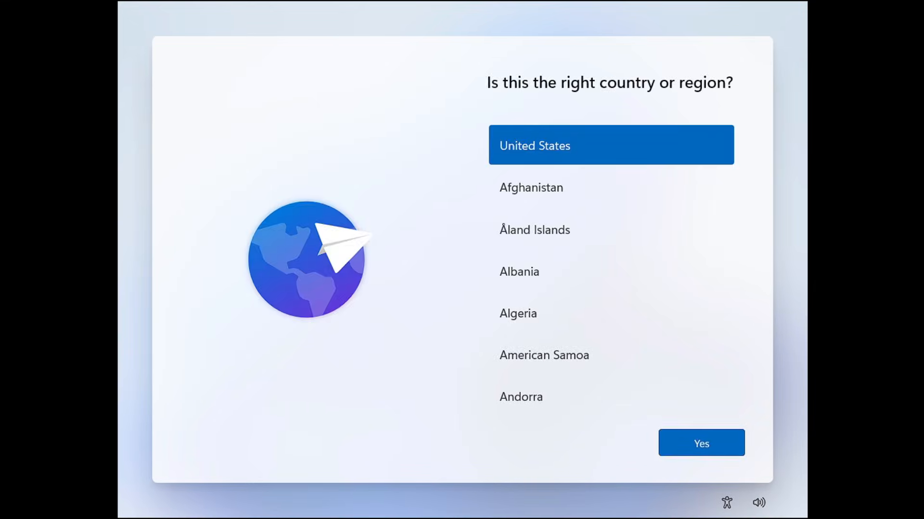
mouse_move(560, 39)
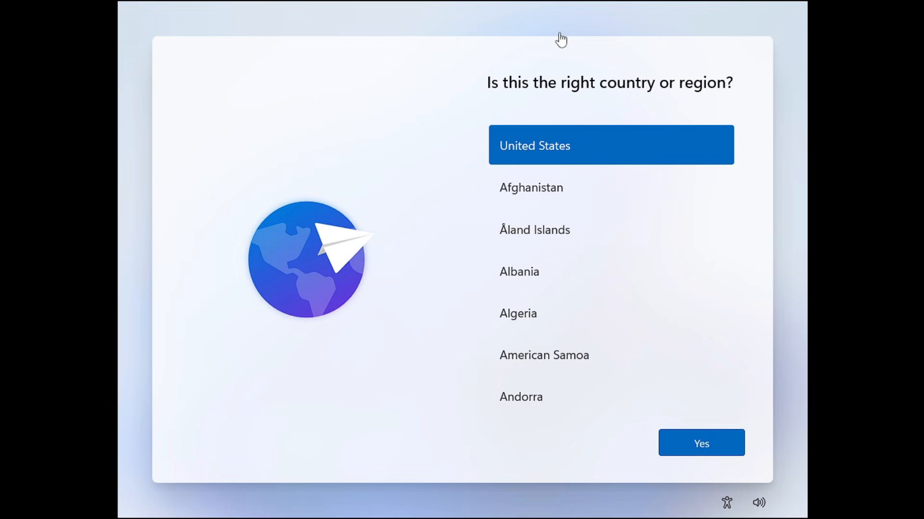
mouse_move(541, 234)
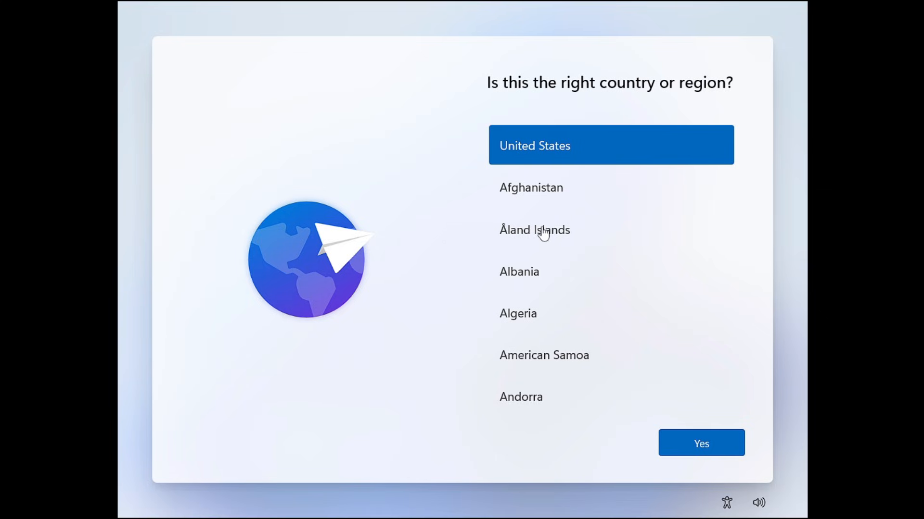
mouse_move(540, 235)
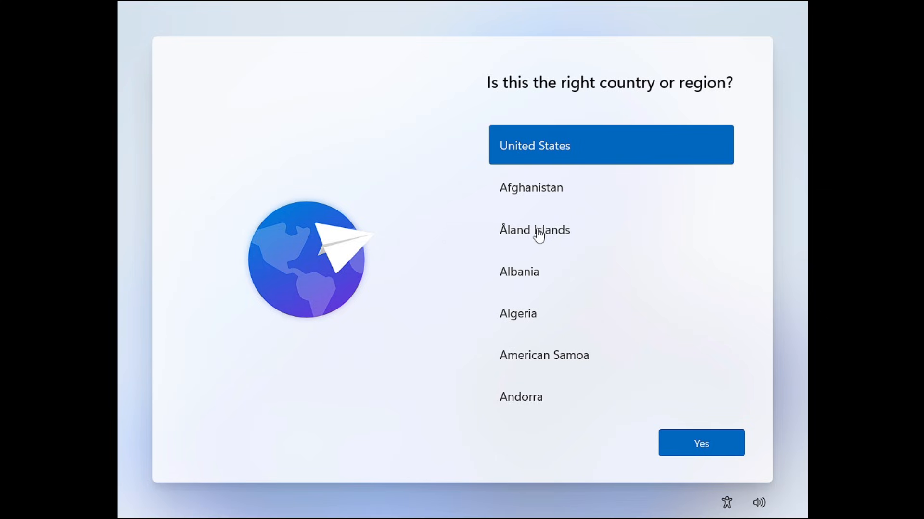
mouse_move(400, 266)
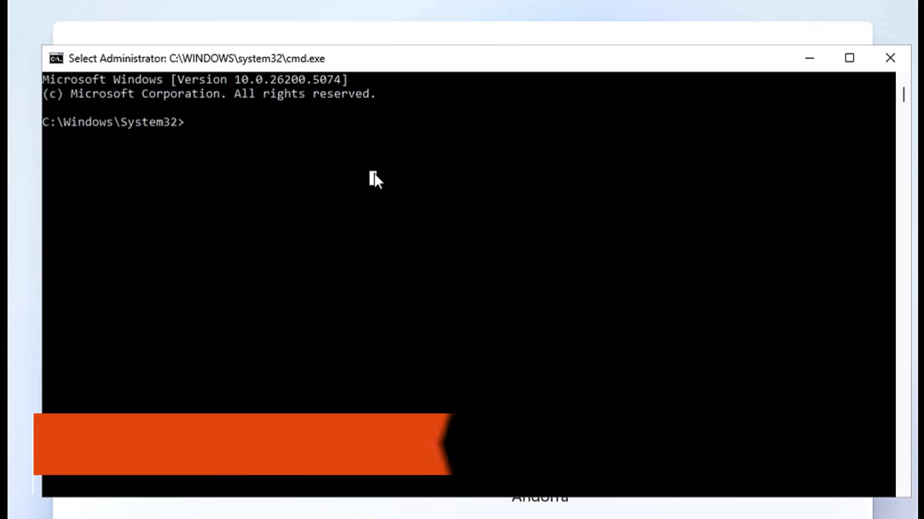
Run 'start ms-cxh:localonly' to bring up the 'Create a user for this PC' window
text(start ms)
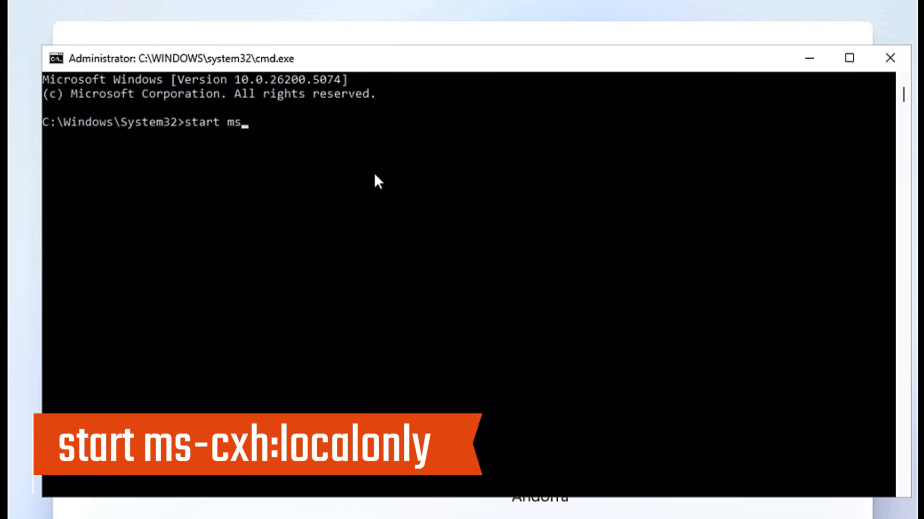
text(-cxh:)
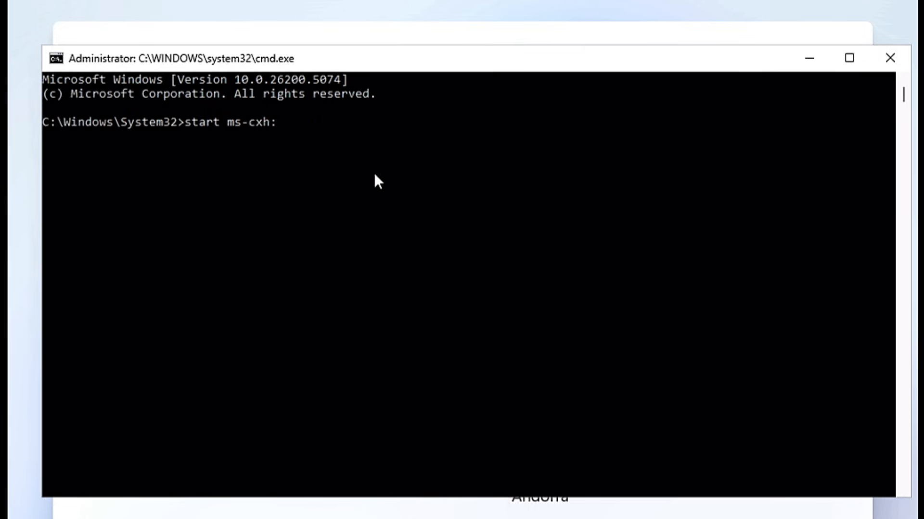
text(localonly)
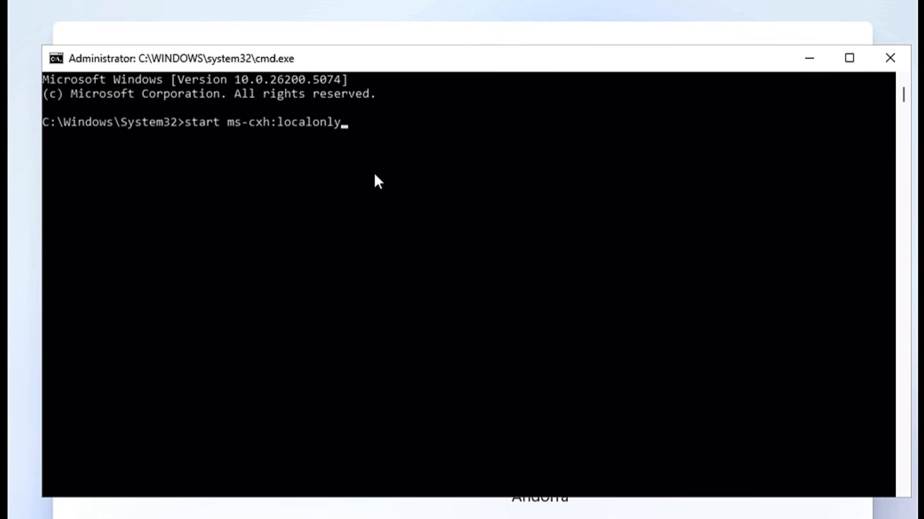
key(enter)
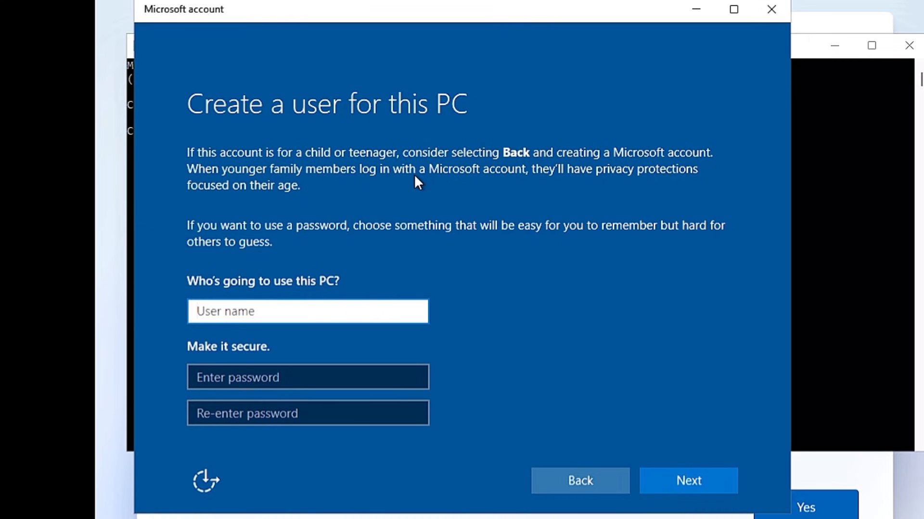
mouse_move(388, 210)
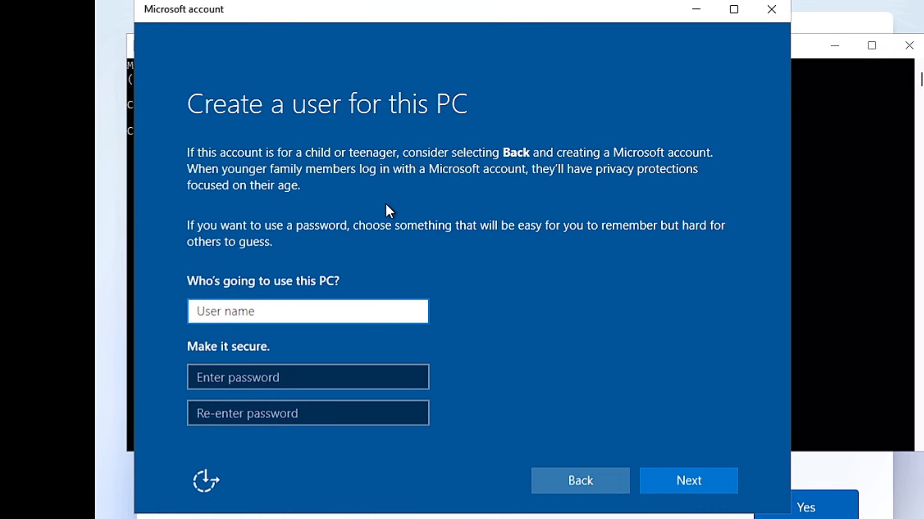
Create local user 'Gene', accept the privacy settings, and finish setup to the desktop
text(Gene)
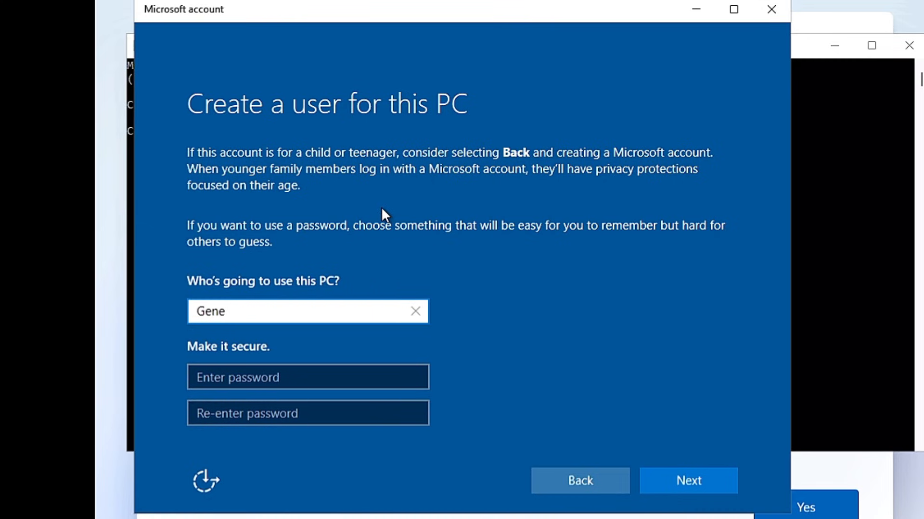
click(687, 481)
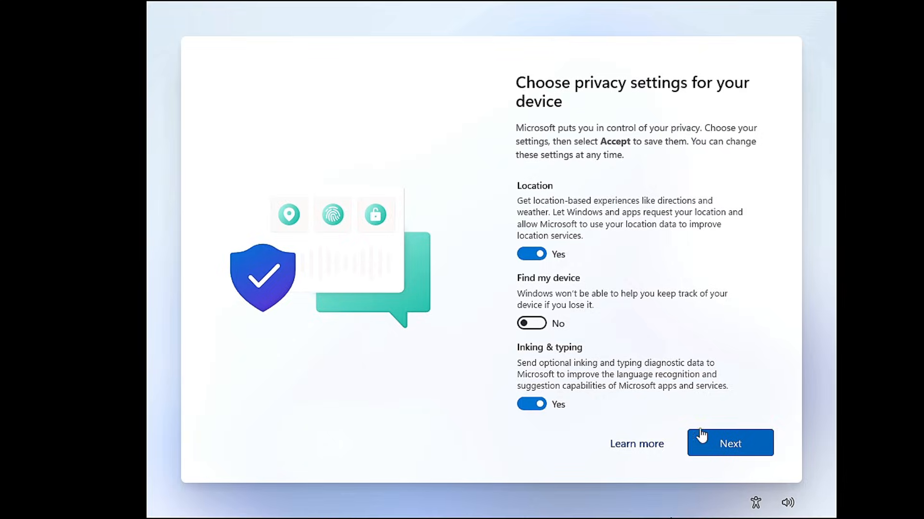
scroll(down, 3)
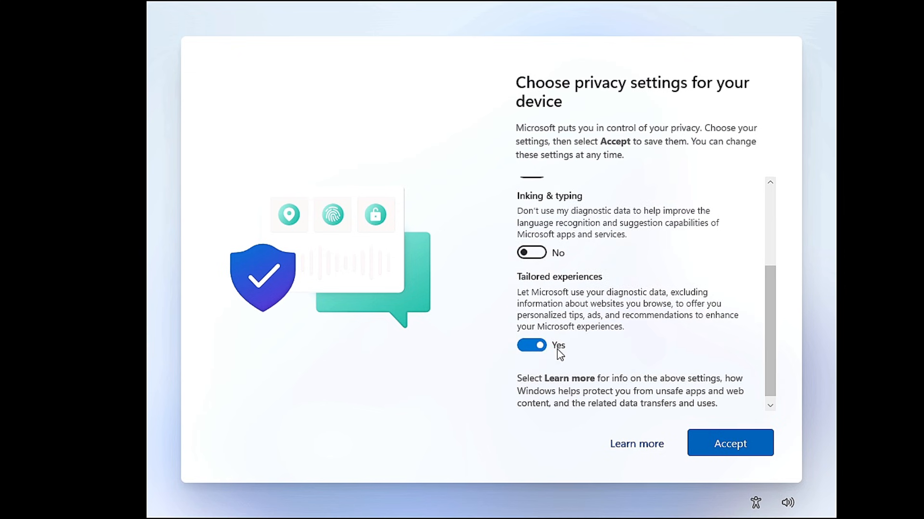
click(729, 443)
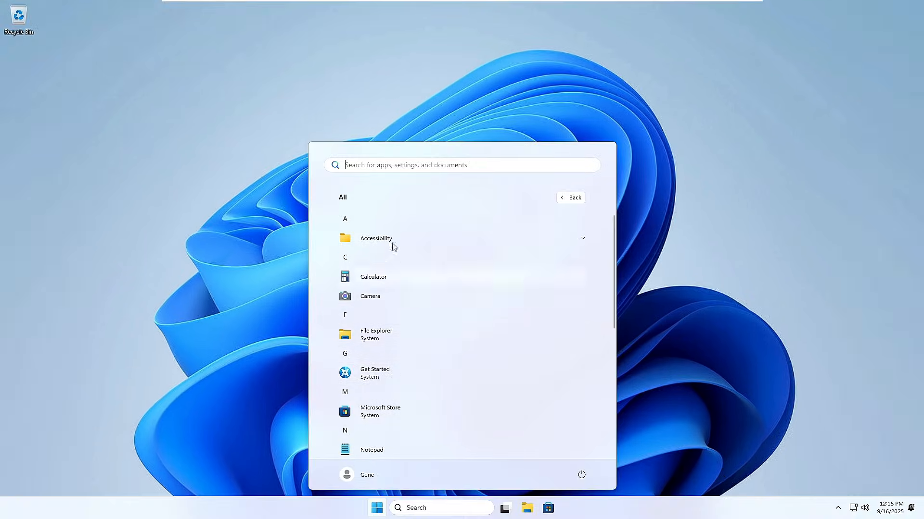
mouse_move(418, 307)
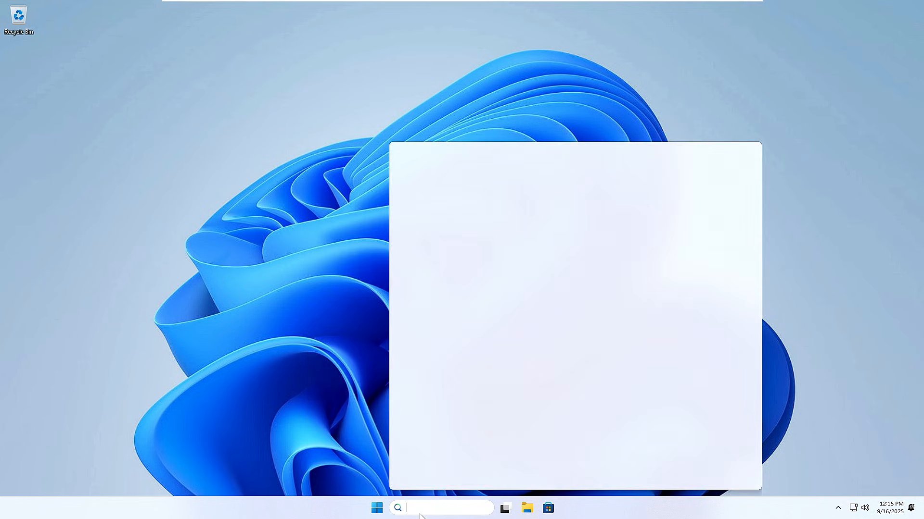
Search 'winver' from the taskbar so the winver run command shows as best match
text(winver)
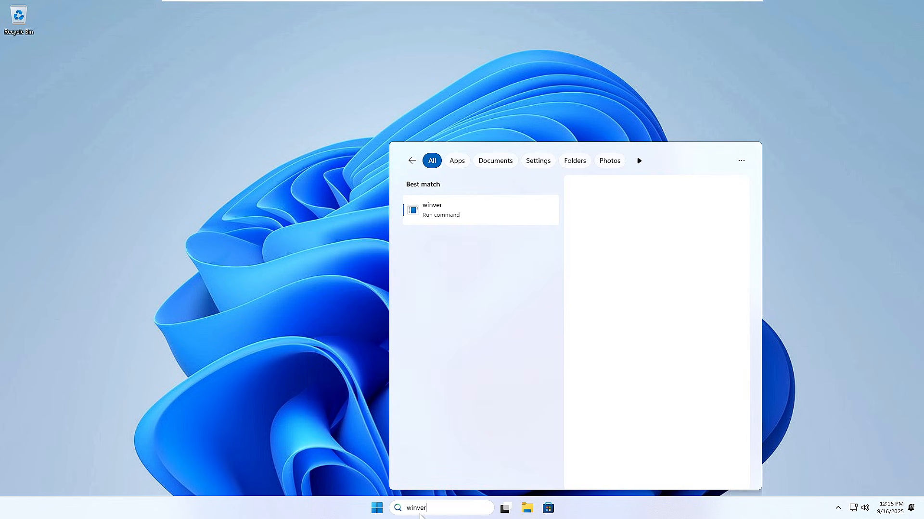